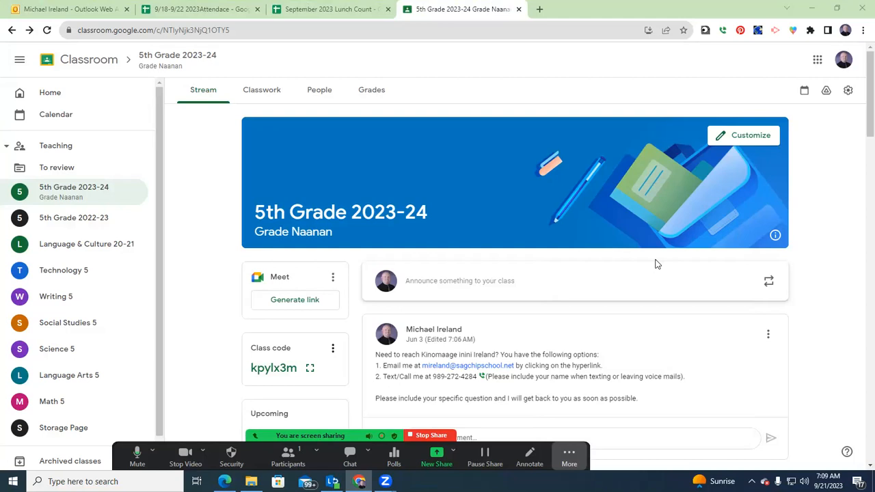
mouse_move(497, 350)
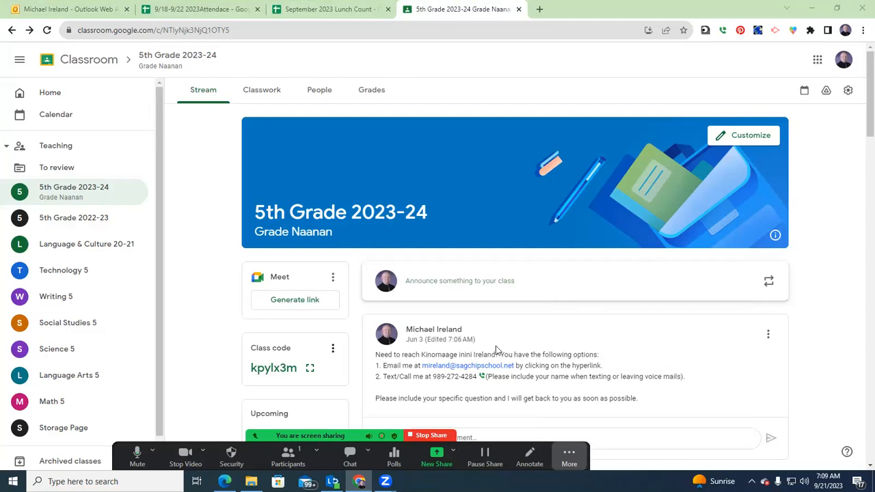
scroll("down", 3)
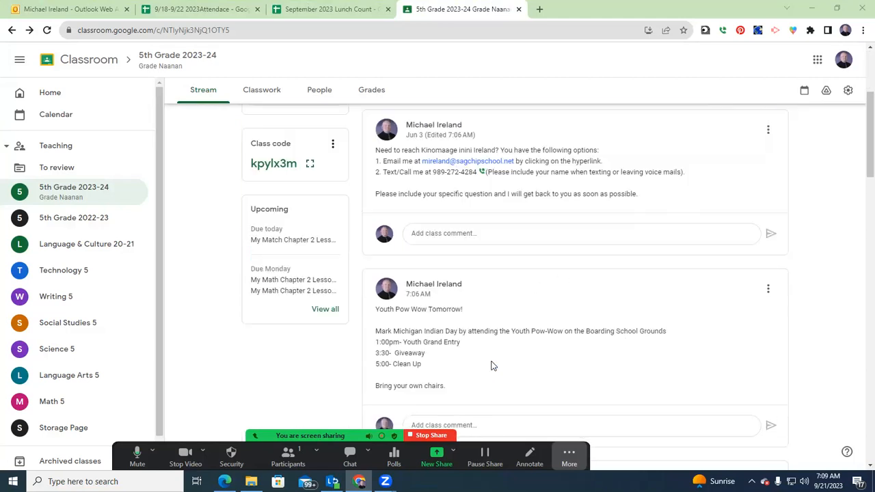
scroll("down", 3)
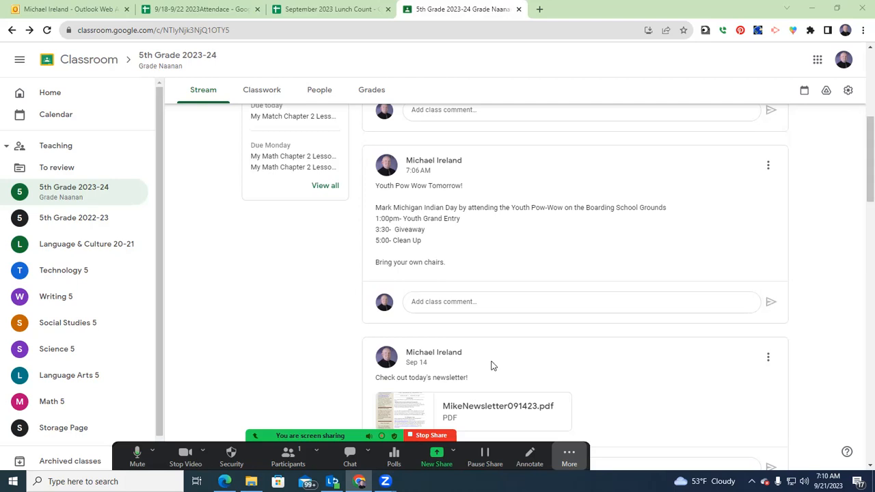
mouse_move(711, 299)
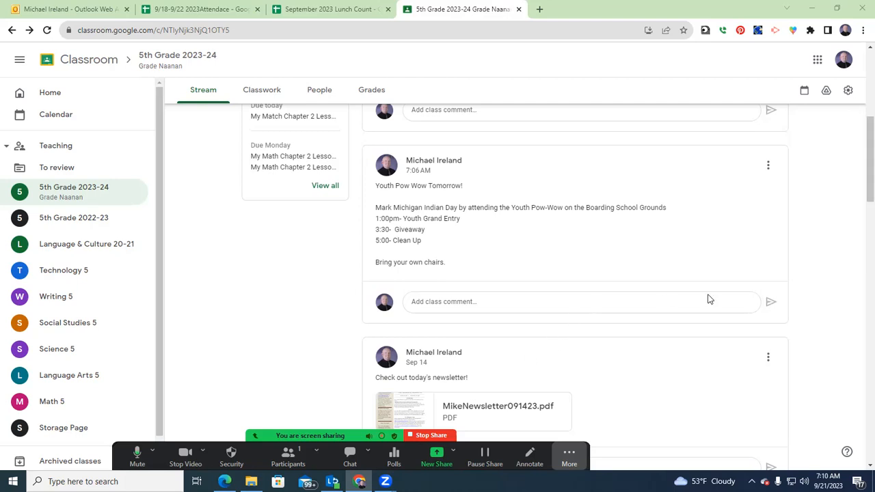
mouse_move(848, 312)
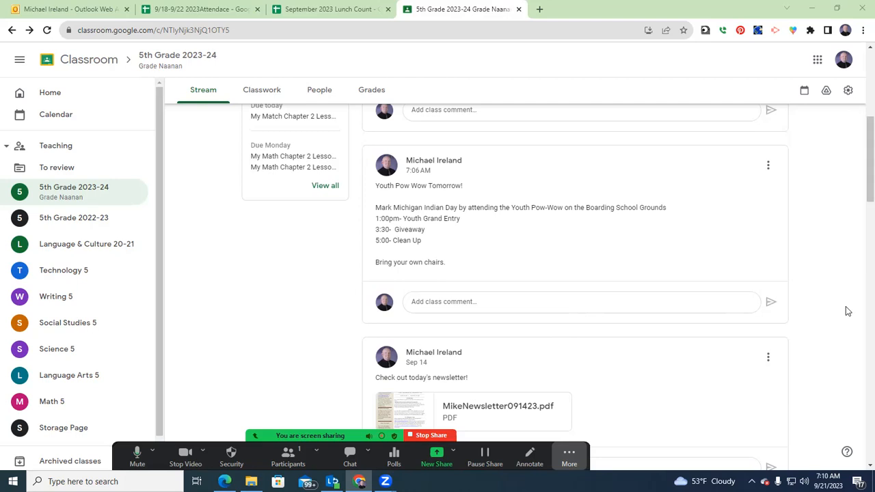
mouse_move(566, 331)
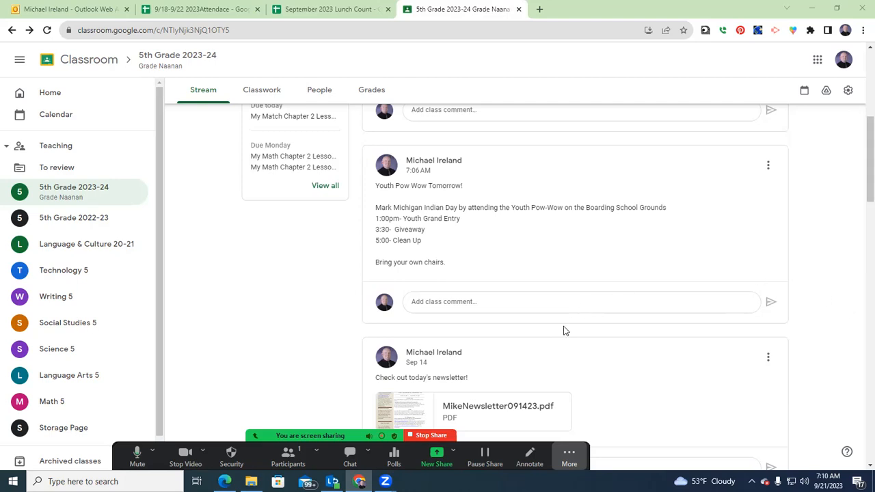
scroll("down", 3)
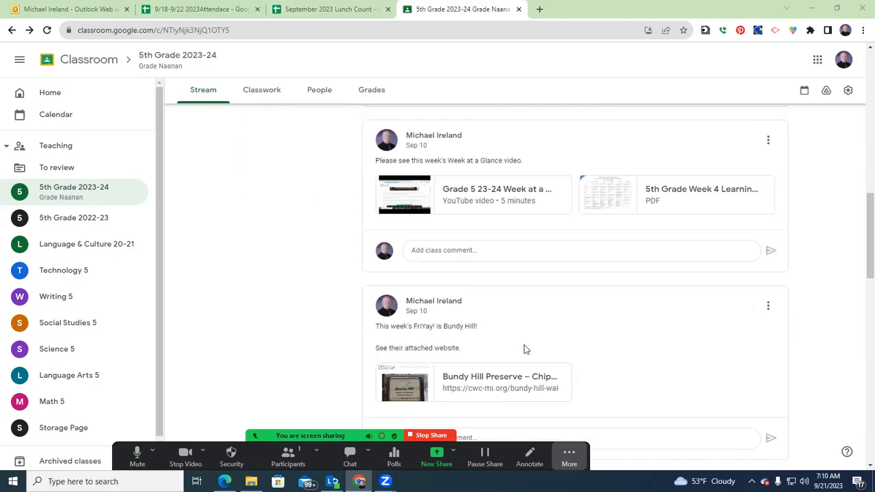
scroll("down", 3)
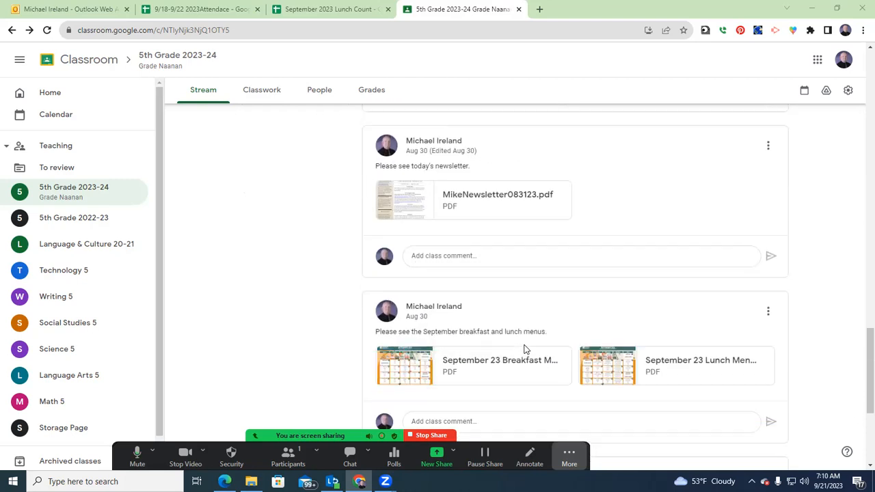
scroll("down", 3)
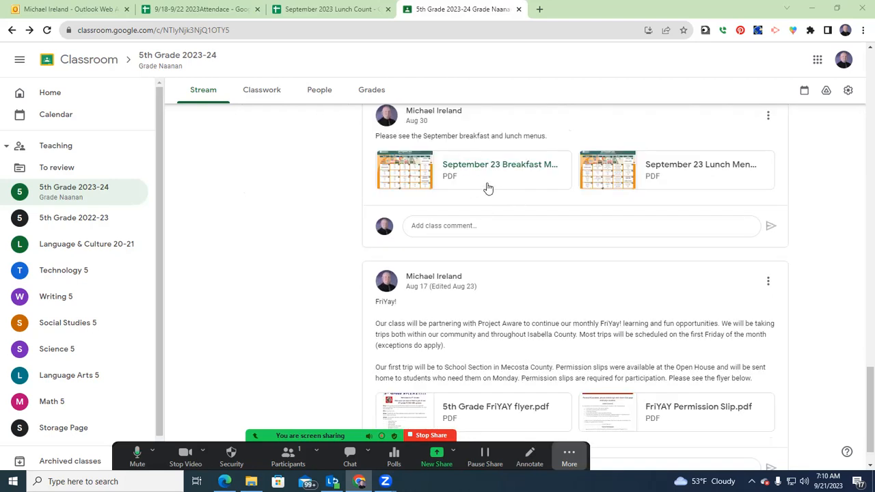
mouse_move(833, 278)
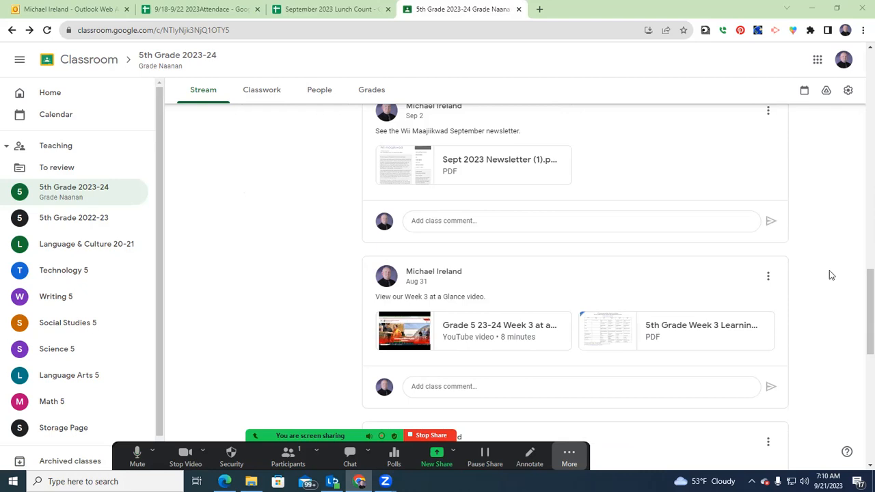
scroll("up", 3)
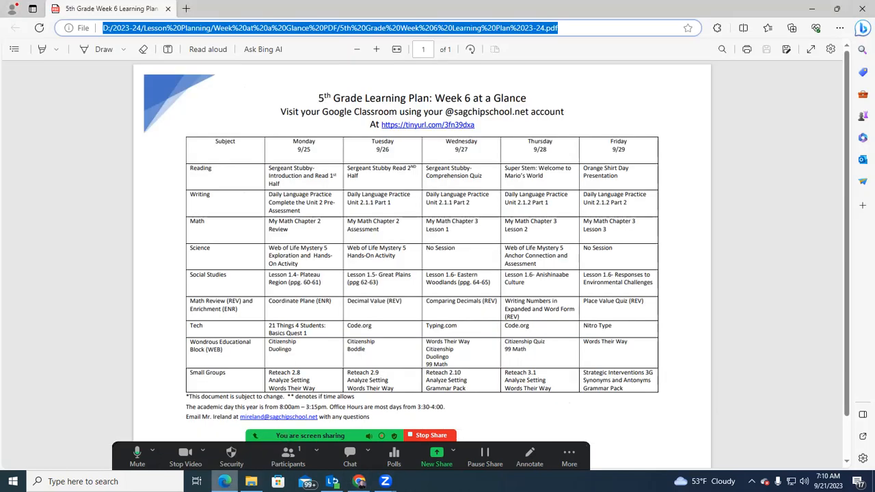
mouse_move(462, 345)
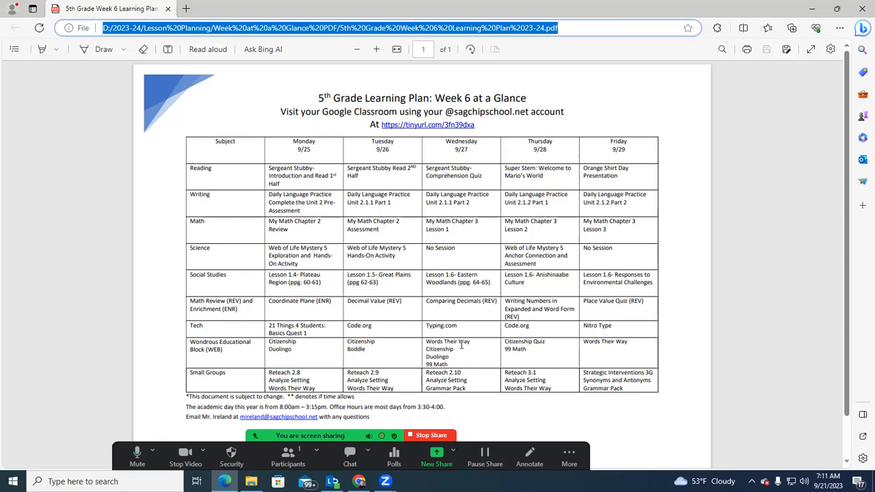
mouse_move(459, 323)
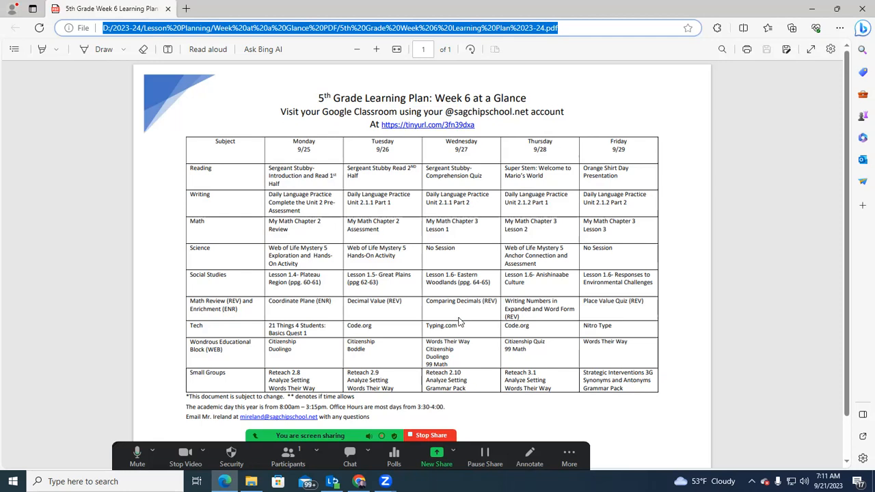